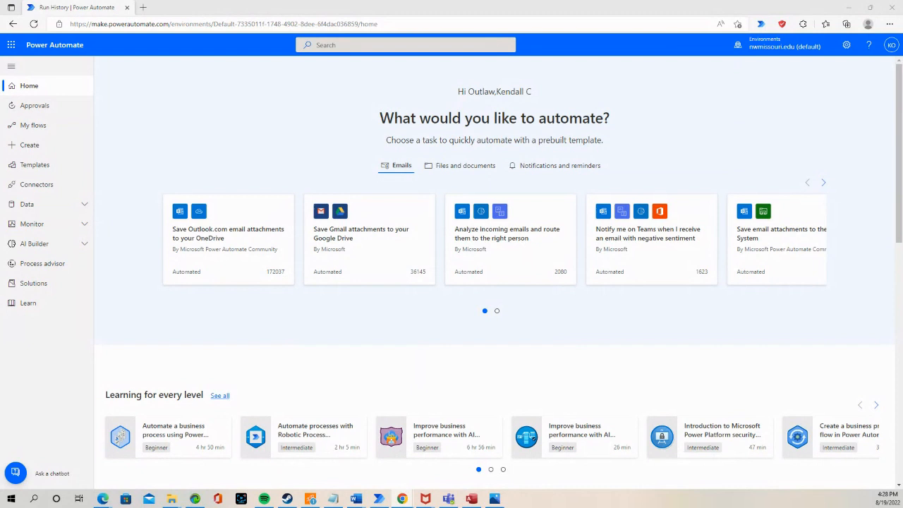
mouse_move(29, 144)
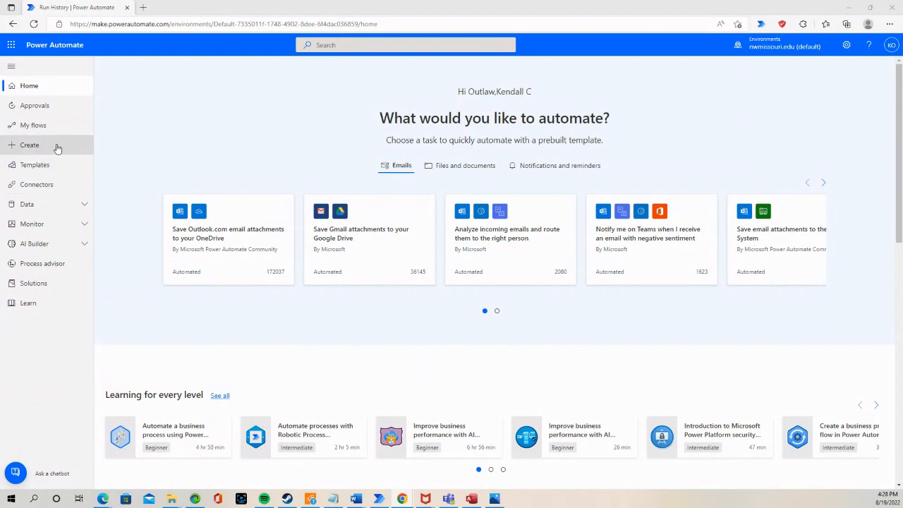
Step: Go to the Create page from the left navigation pane
click(30, 144)
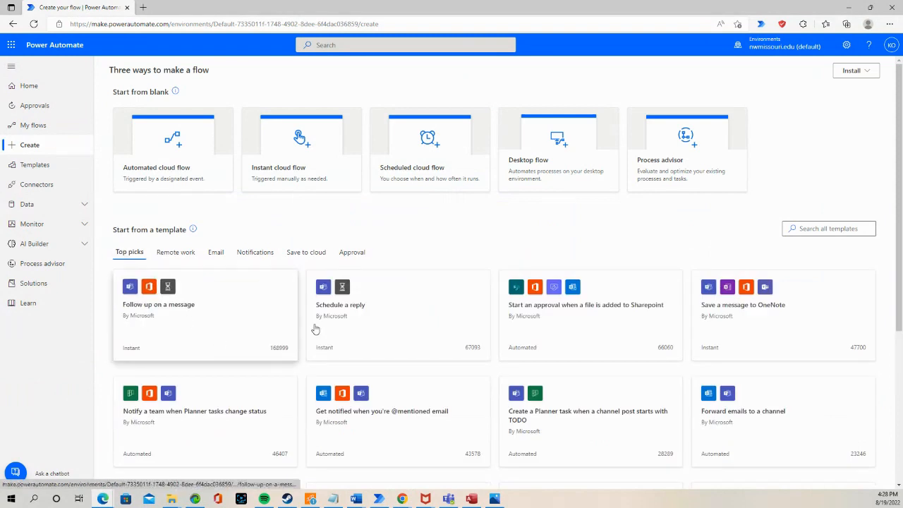
Step: Create an instant cloud flow named 'Testing' using the Manually trigger a flow trigger
click(301, 149)
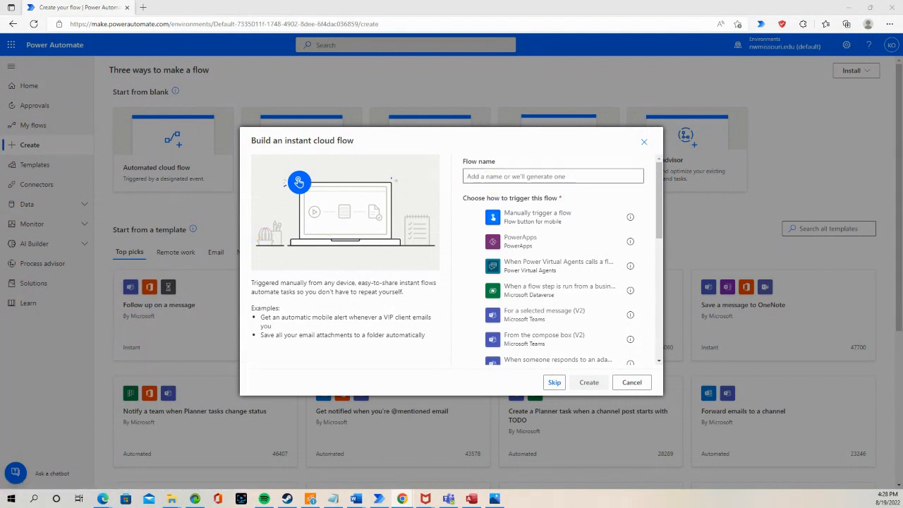
click(552, 175)
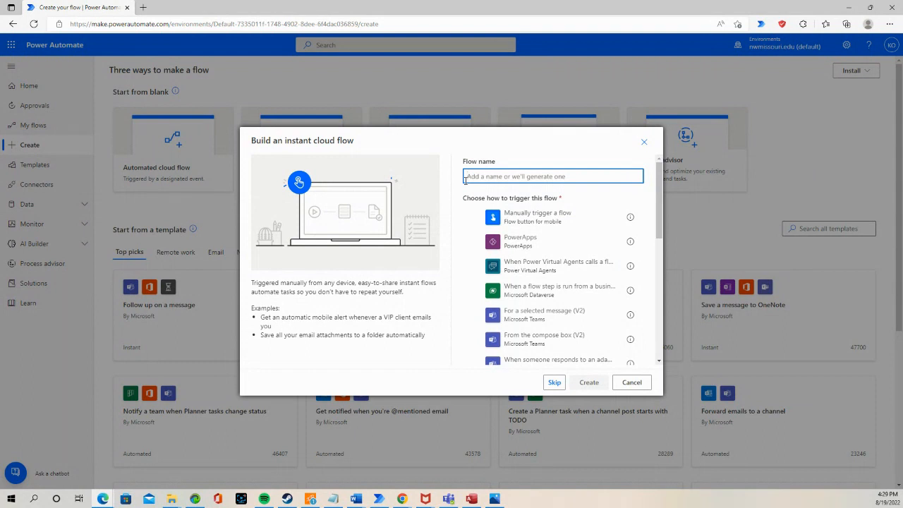
text(Testing)
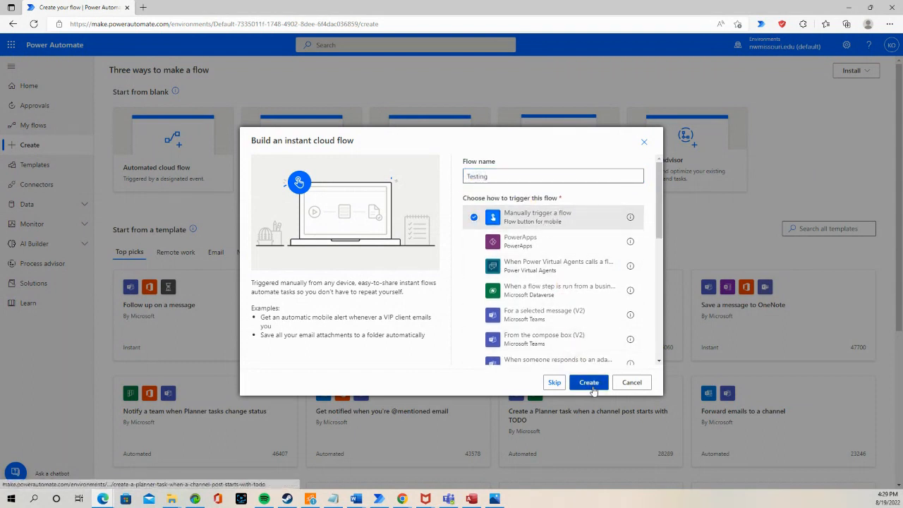
click(588, 381)
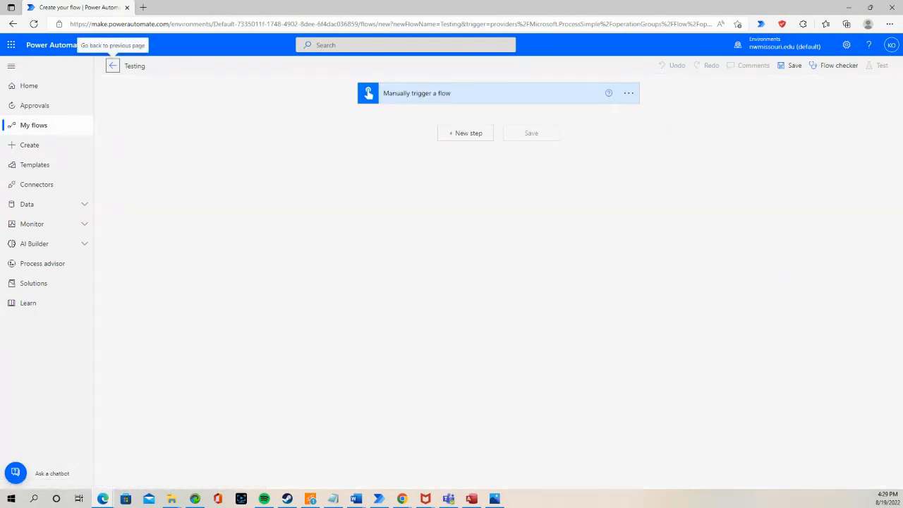
mouse_move(112, 65)
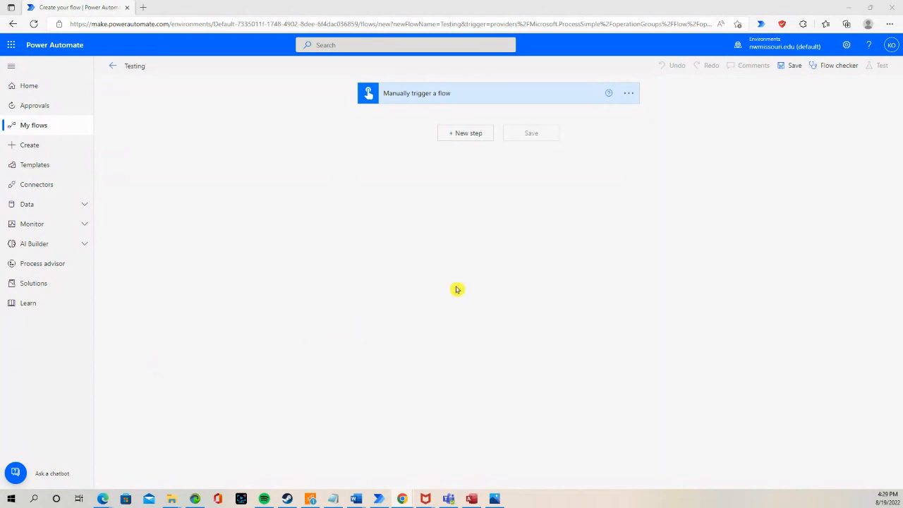
Step: Add a new step after the trigger and choose Initialize variable from the variable operations
click(464, 133)
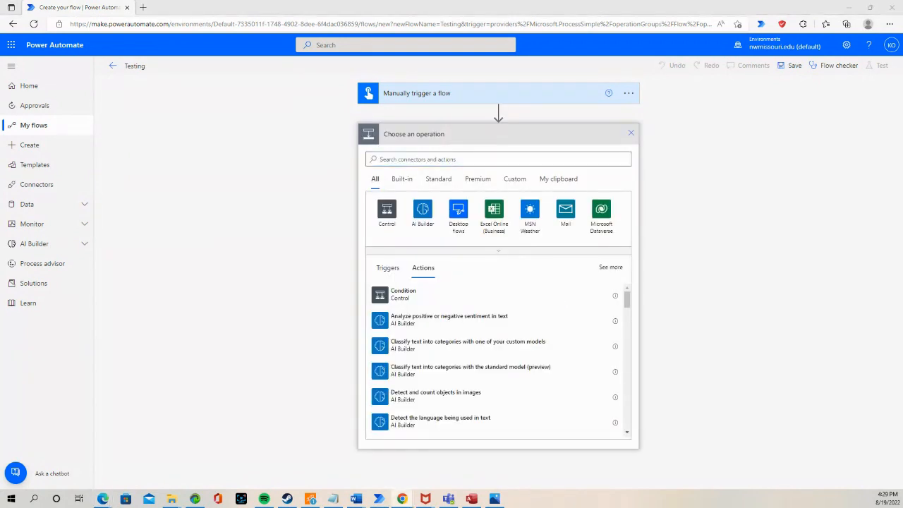
mouse_move(152, 313)
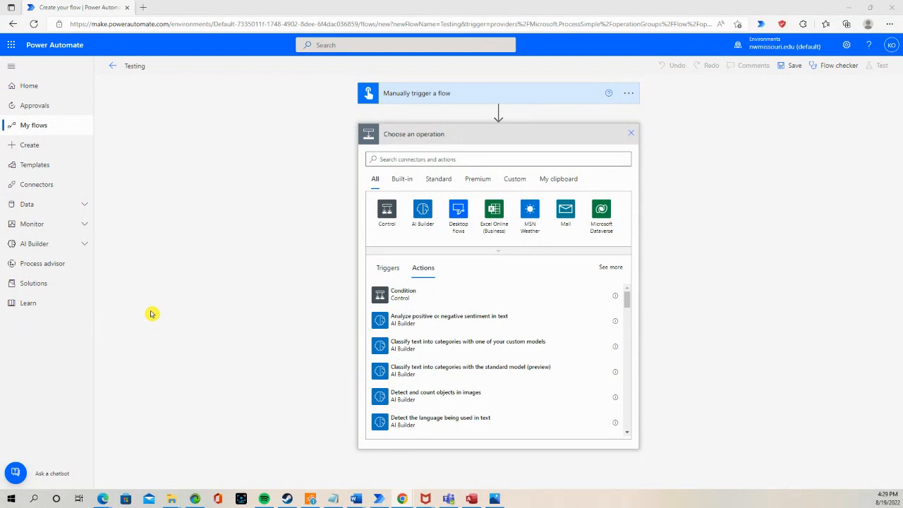
click(498, 158)
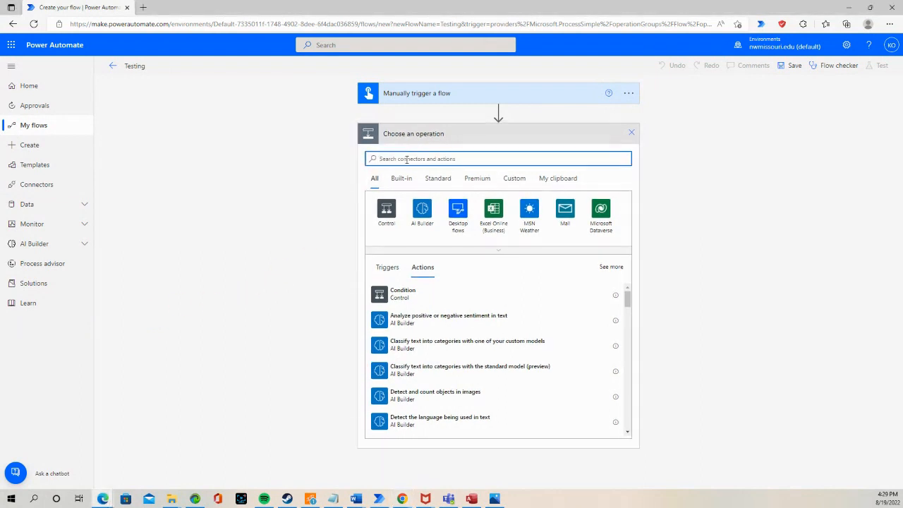
text(variables)
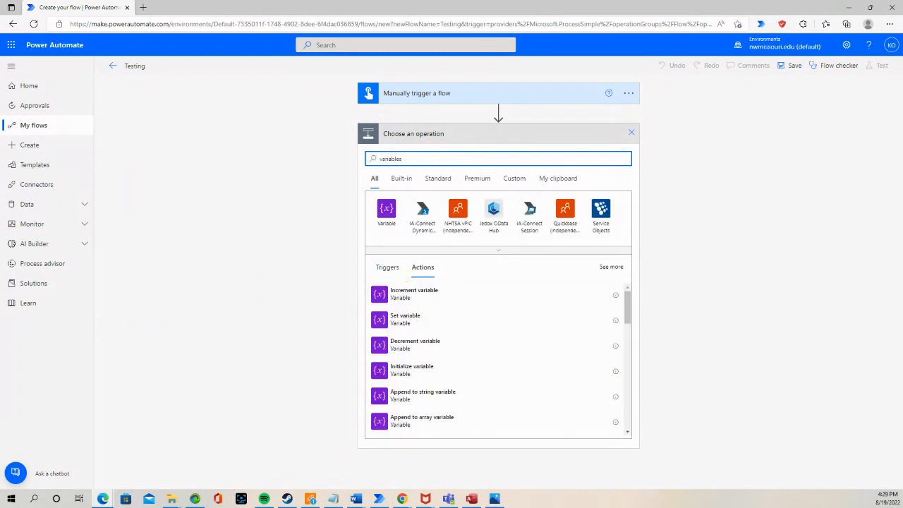
mouse_move(140, 401)
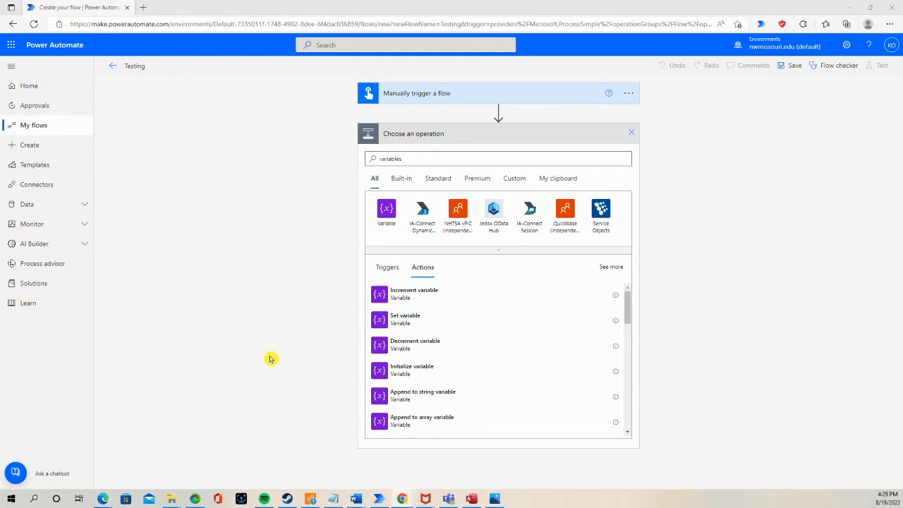
mouse_move(273, 360)
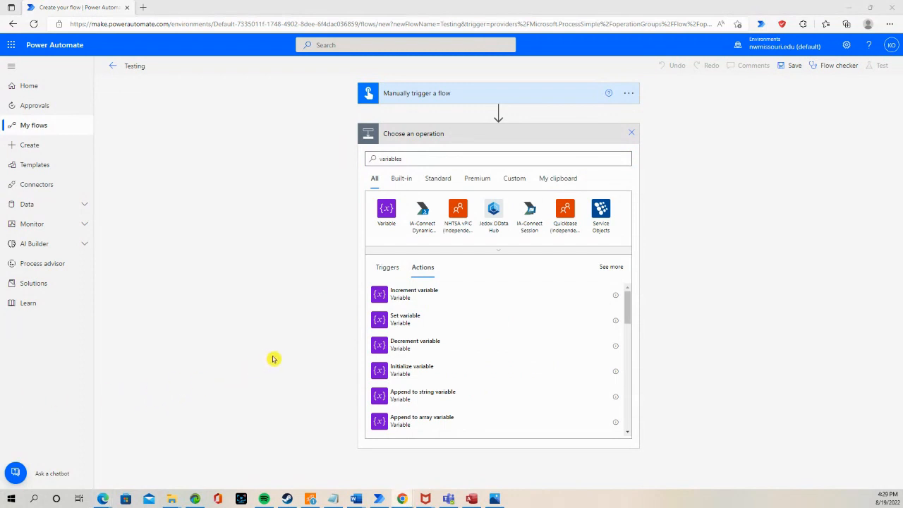
click(411, 370)
text(x)
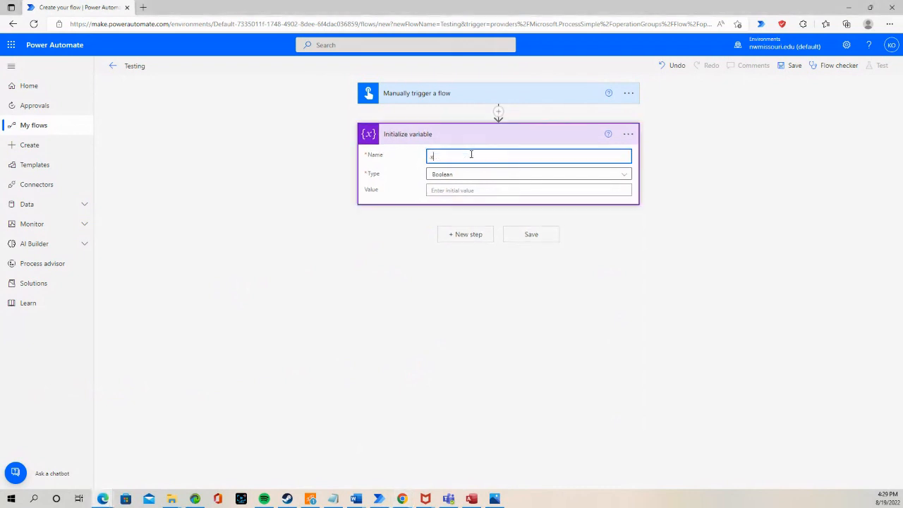
Step: Make the variable an Integer with value 18 and add another step after it
click(528, 174)
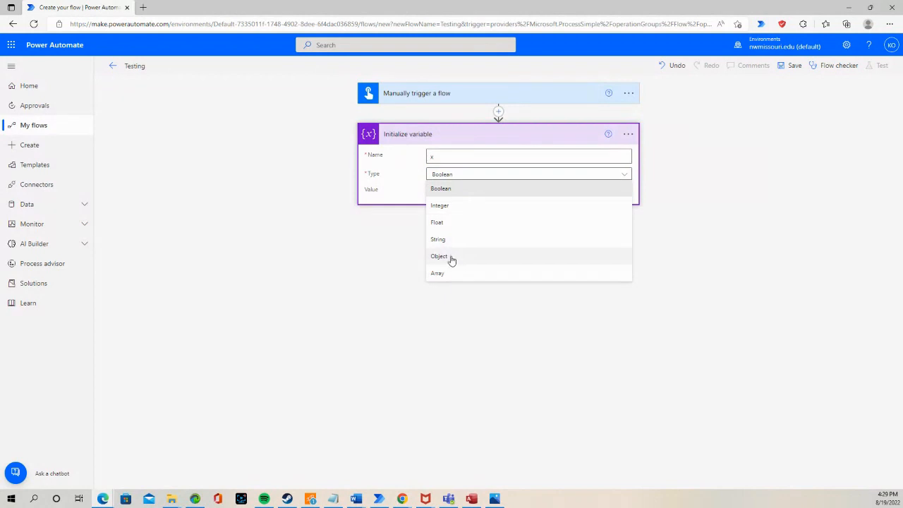
click(440, 206)
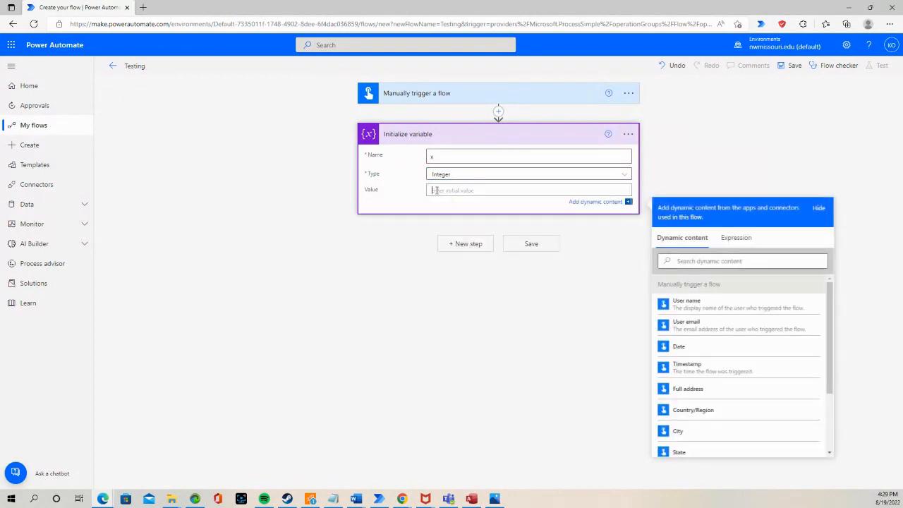
text(18)
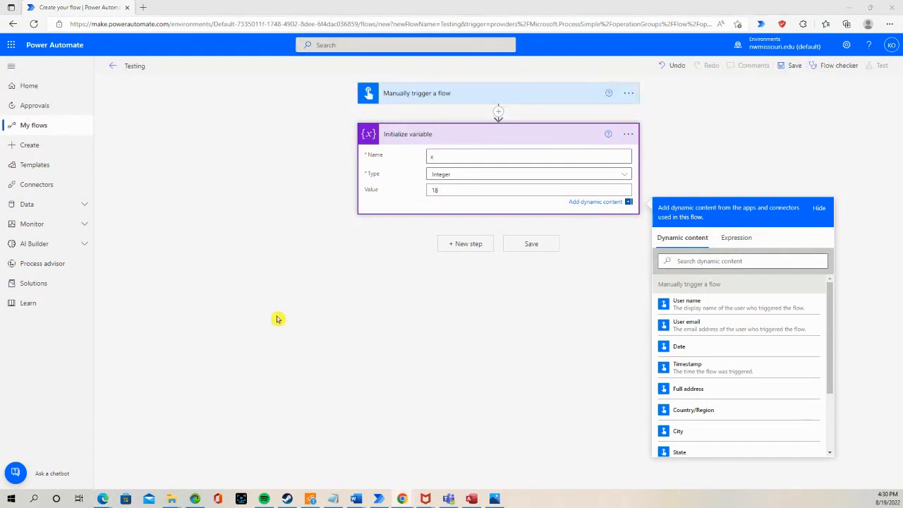
mouse_move(449, 275)
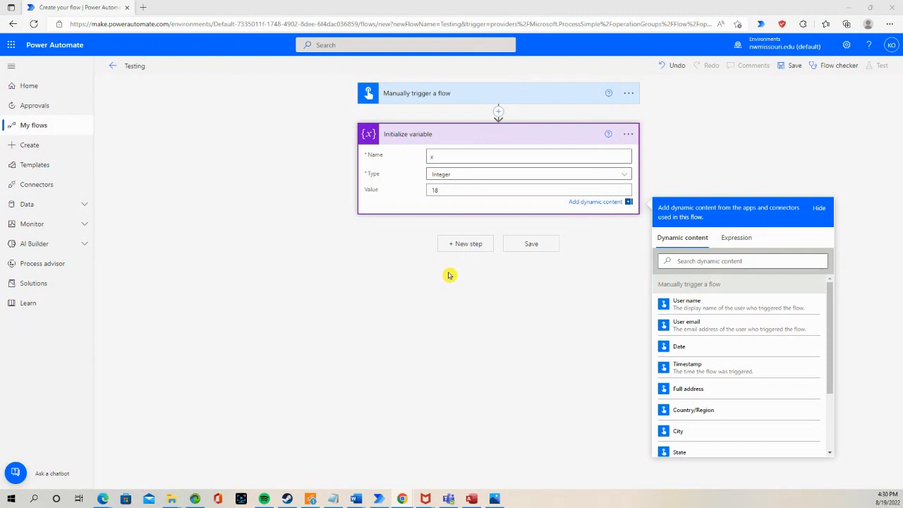
click(465, 243)
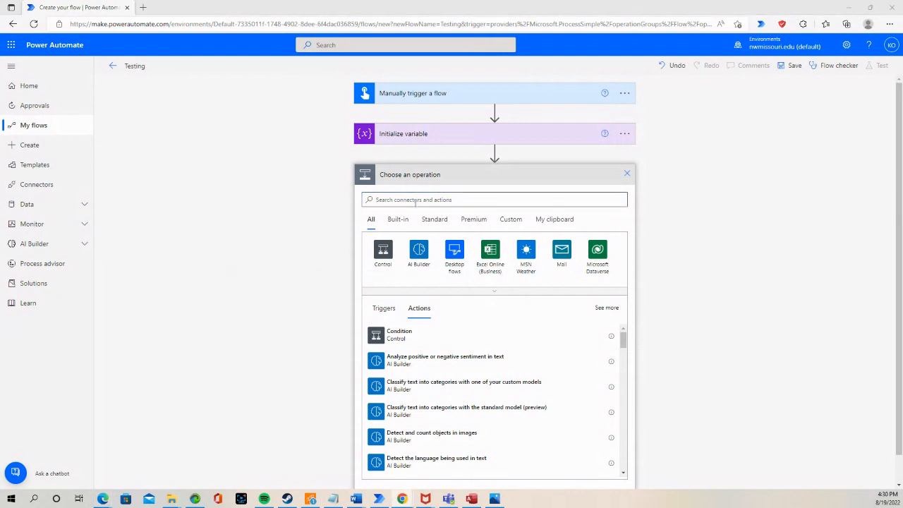
Step: Search the operations for 'vari' and add the Set variable action
text(v)
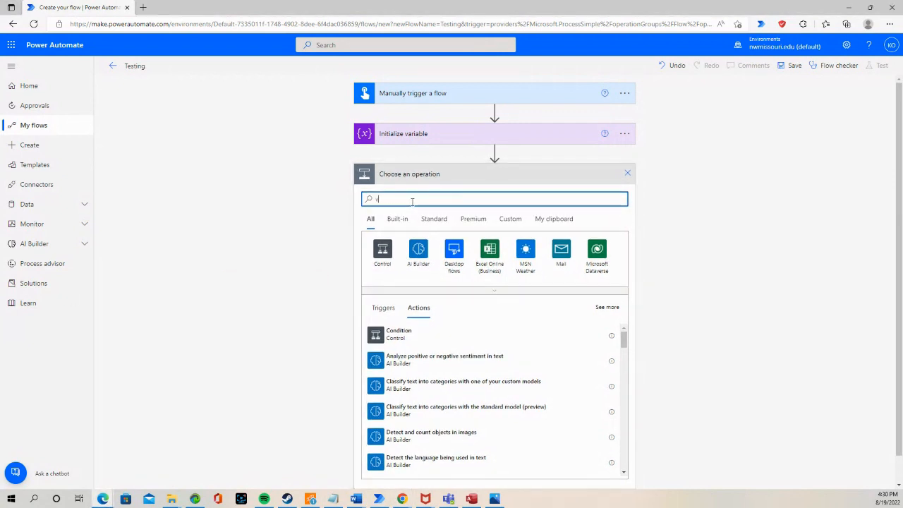
text(aria)
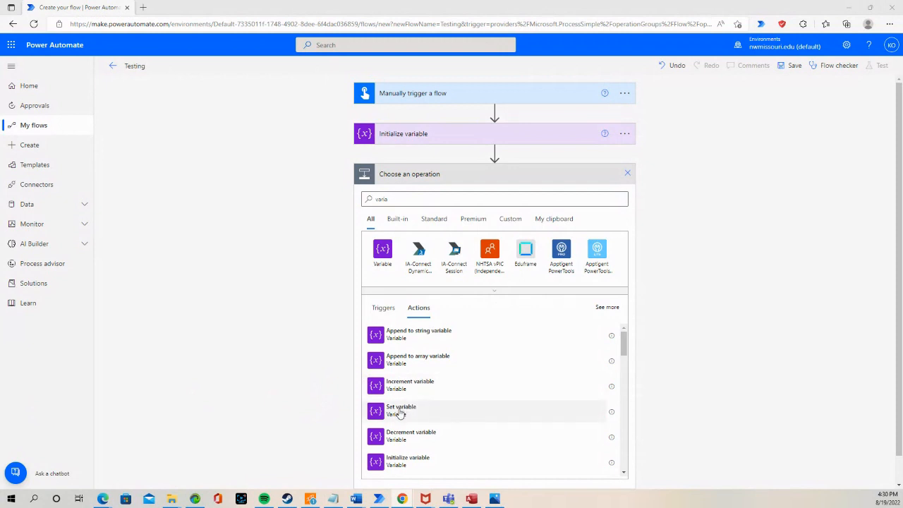
click(401, 409)
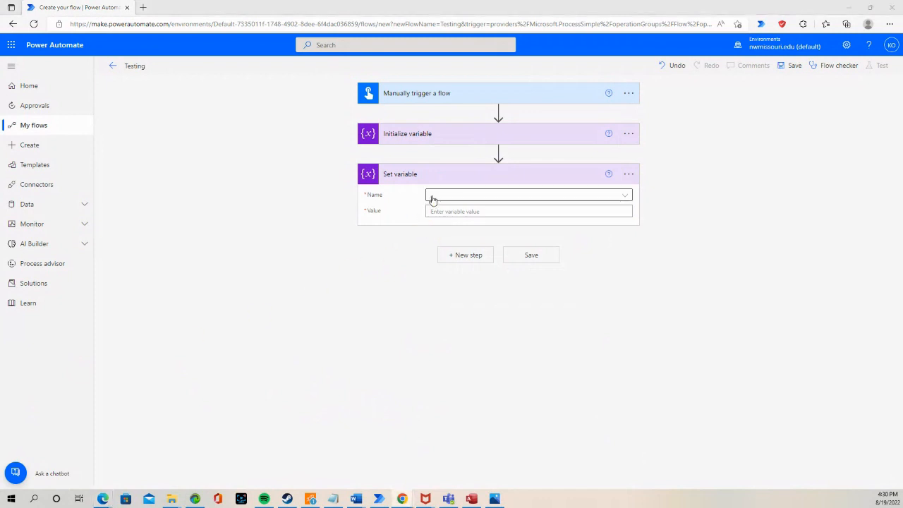
Step: Point Set variable at the initialized variable and give it the value 29
click(528, 194)
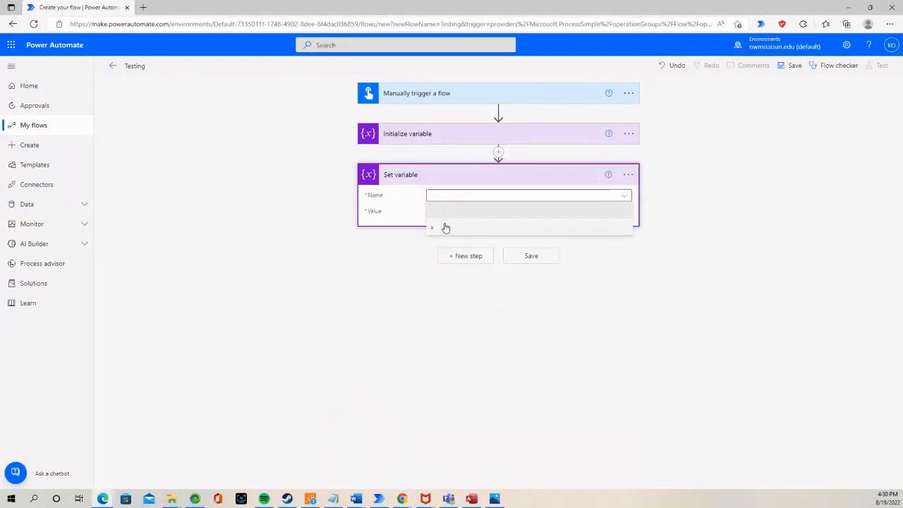
click(528, 211)
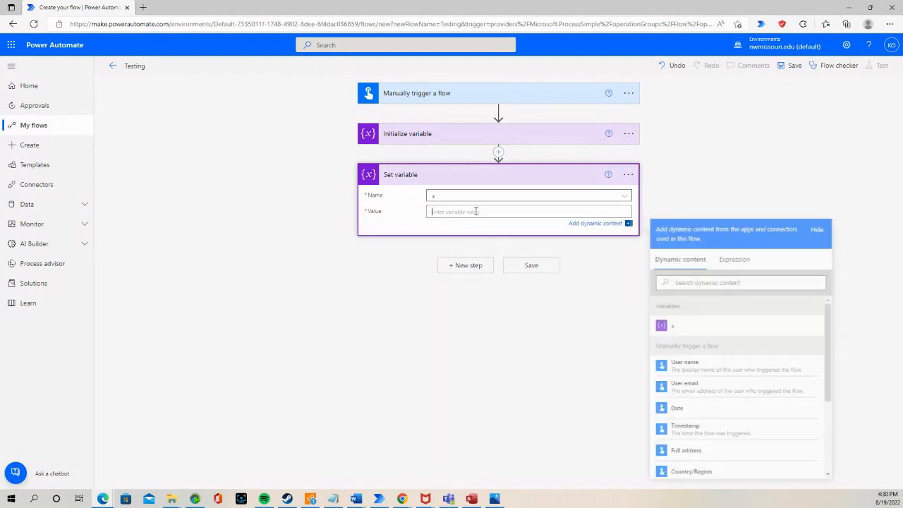
text(2)
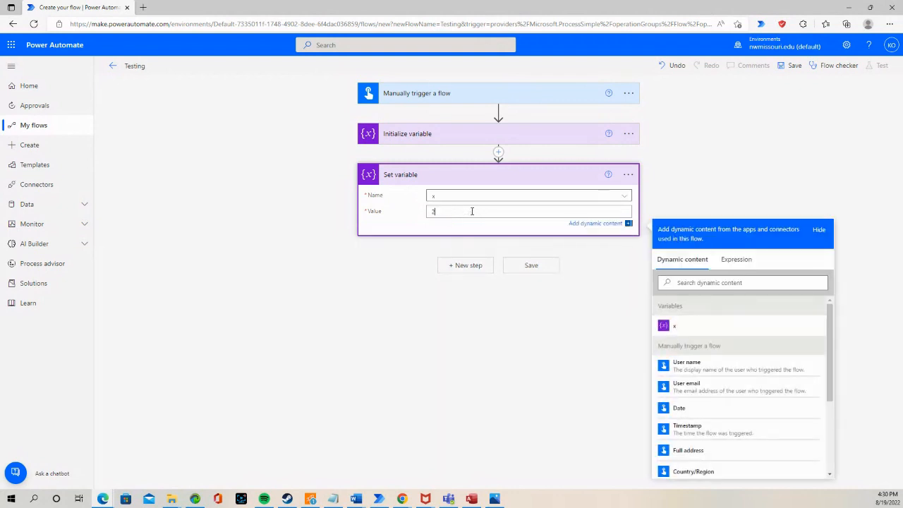
text(9)
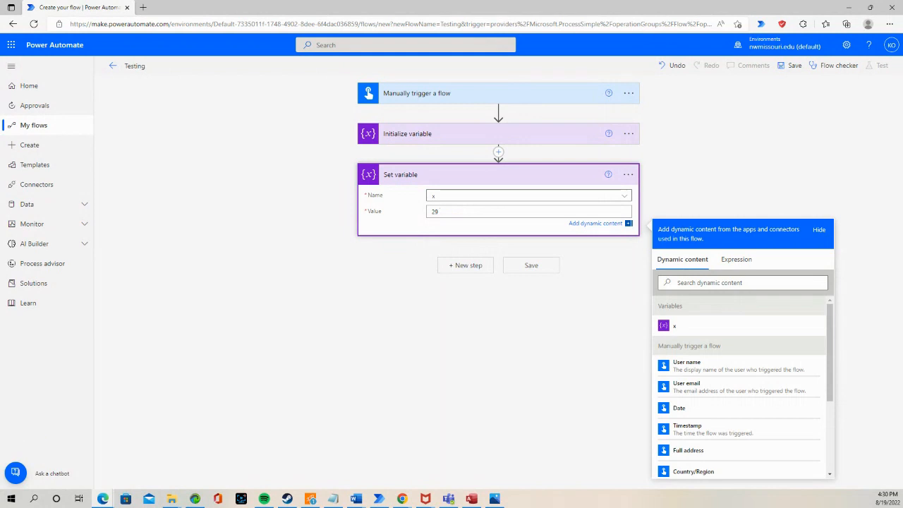
mouse_move(440, 317)
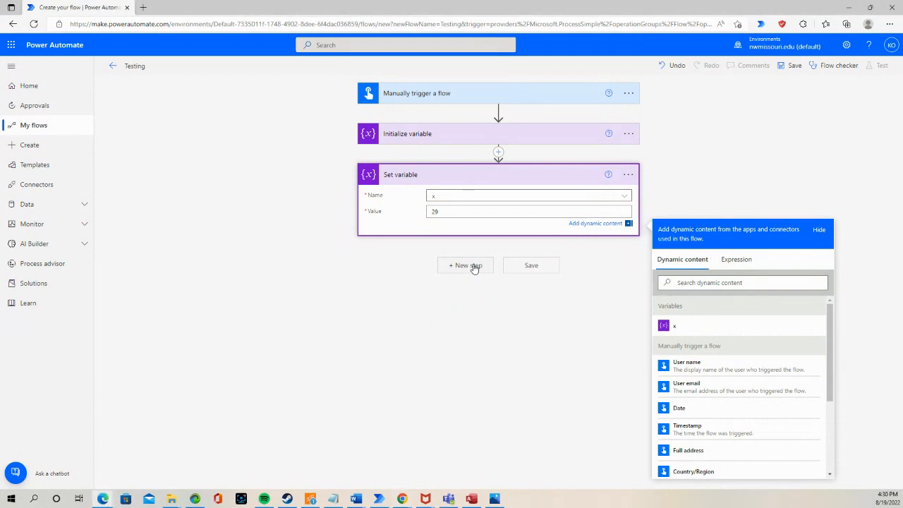
Step: Add a step after Set variable and search the operations for 'variable' to find Increment variable
click(465, 265)
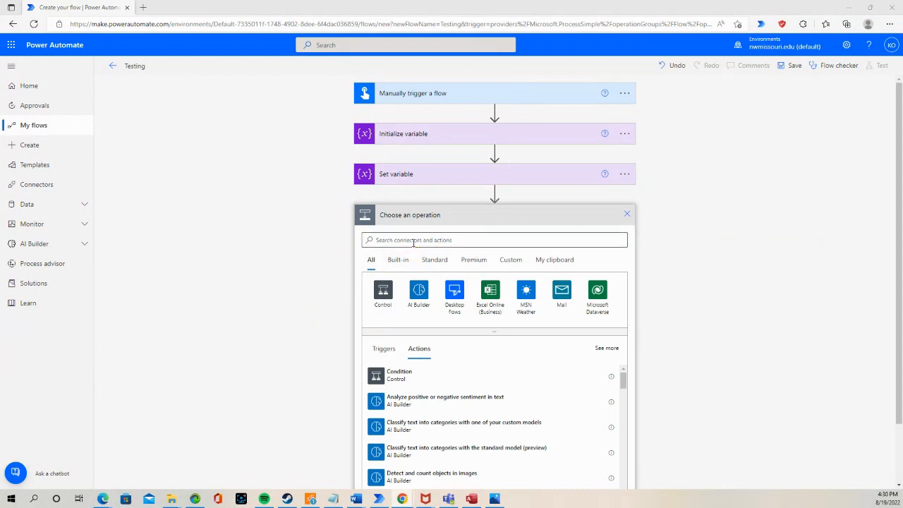
text(var)
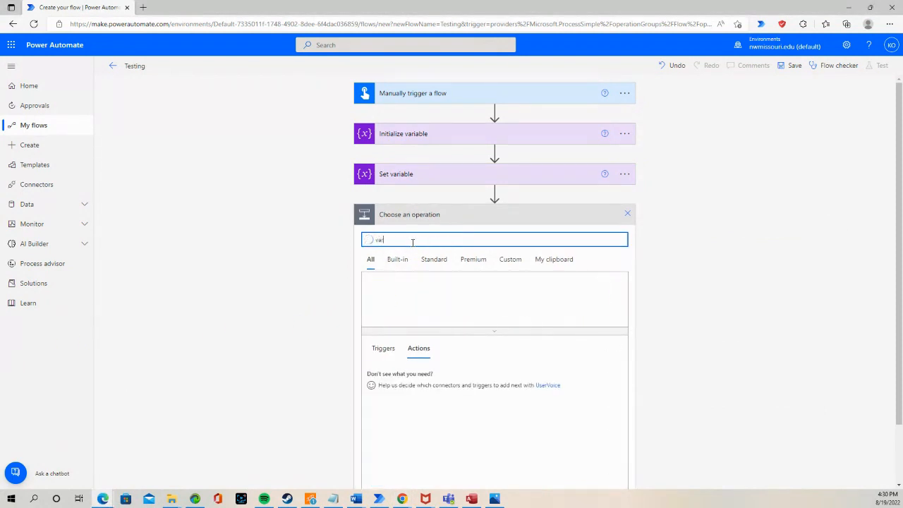
text(variables)
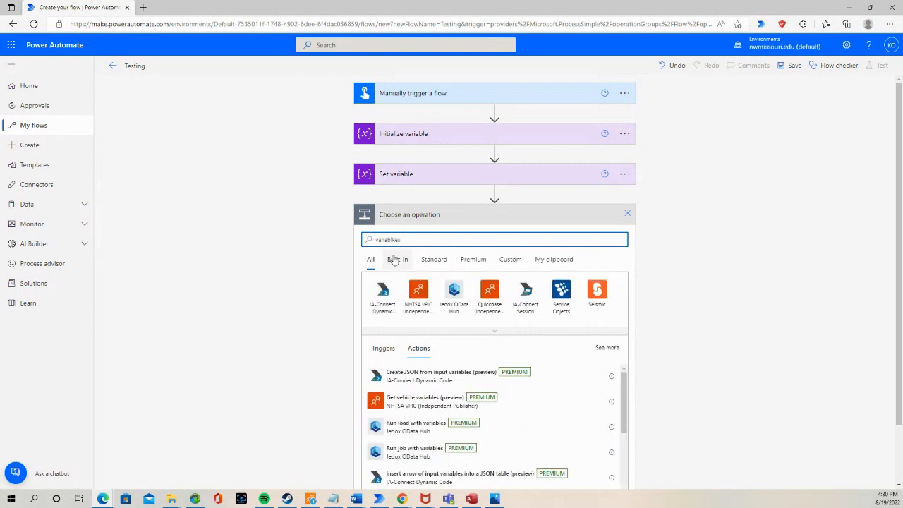
key(BackSpace)
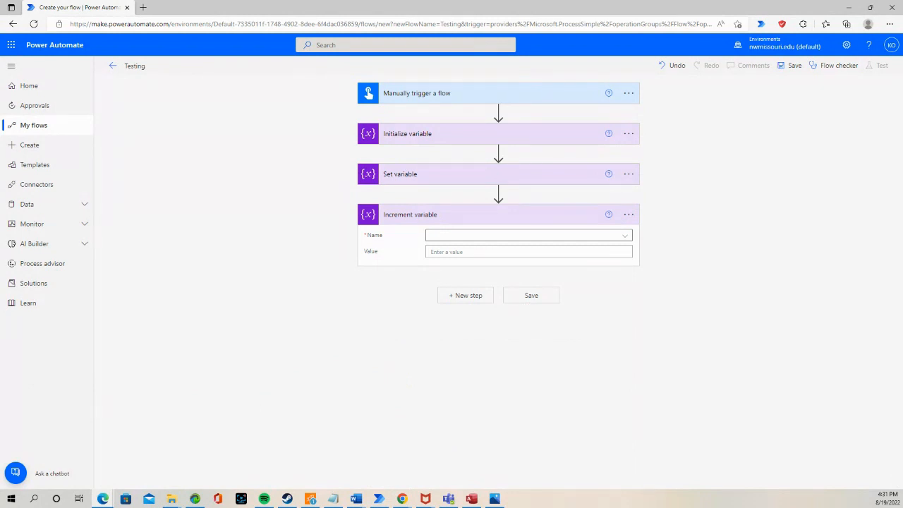
Step: Have Increment variable add 10 to the chosen variable and save the Testing flow
click(527, 234)
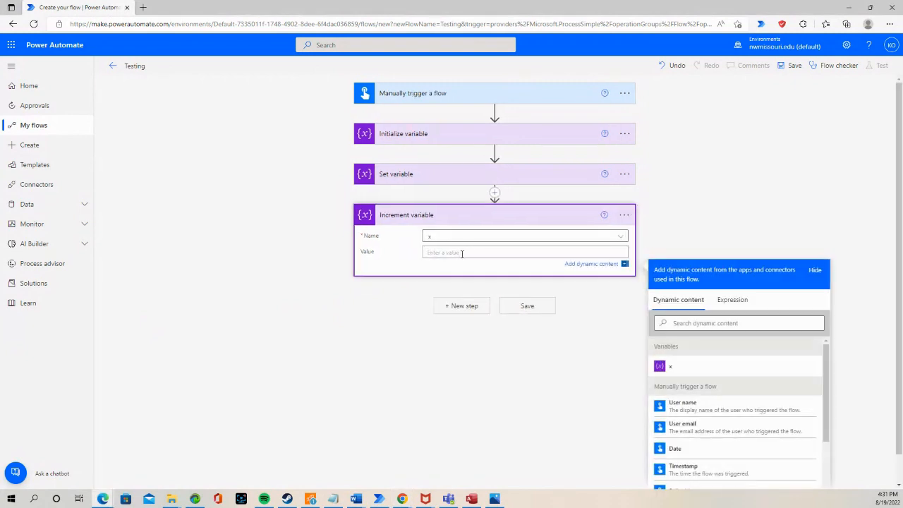
text(10)
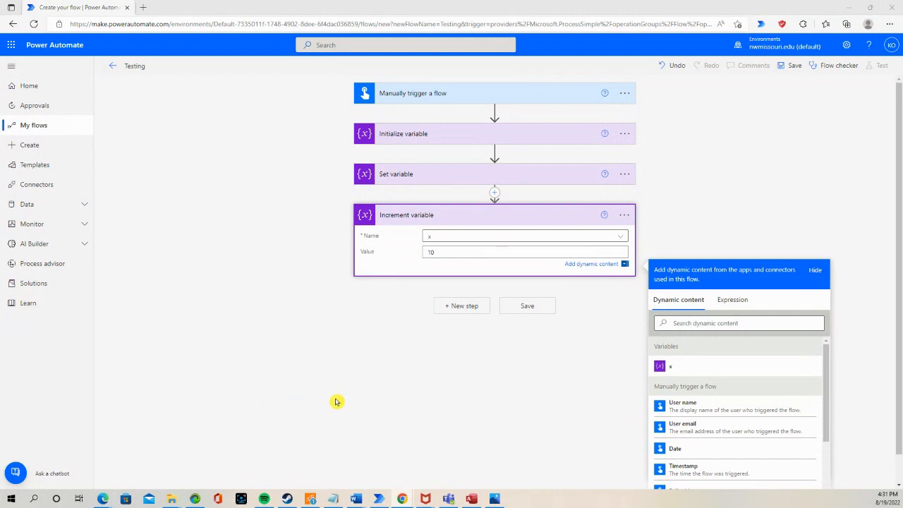
mouse_move(553, 337)
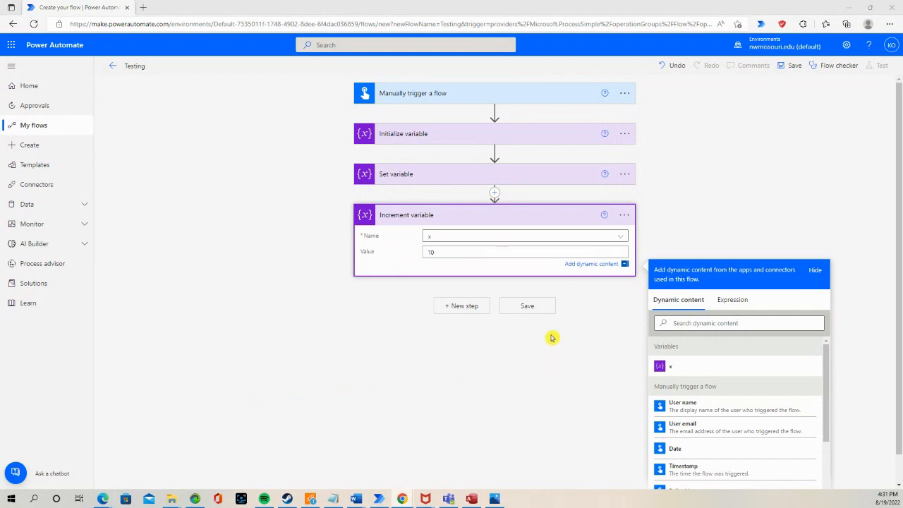
click(527, 305)
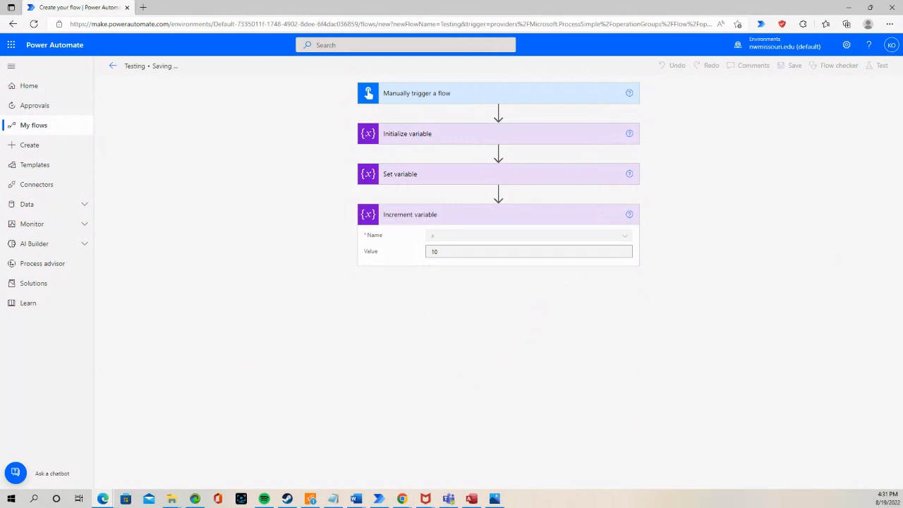
click(790, 65)
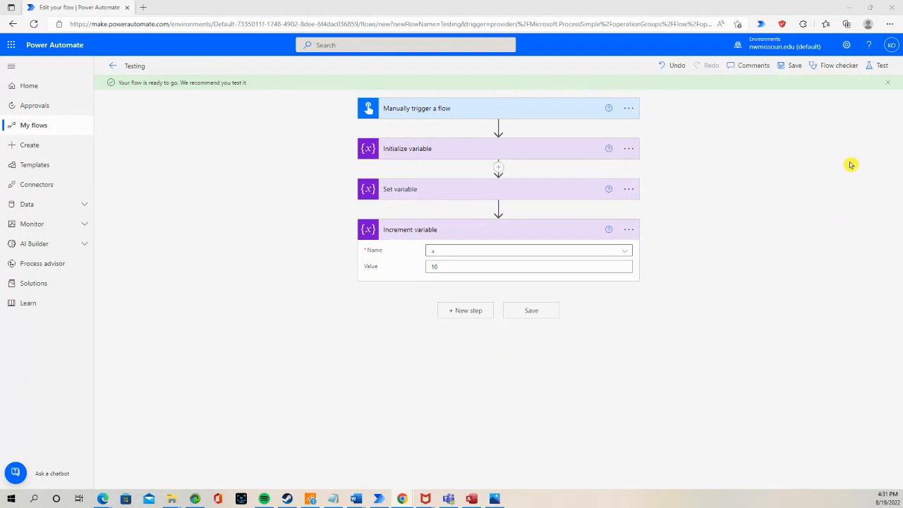
Step: Run a manual test of the flow and finish to view the run results
click(881, 65)
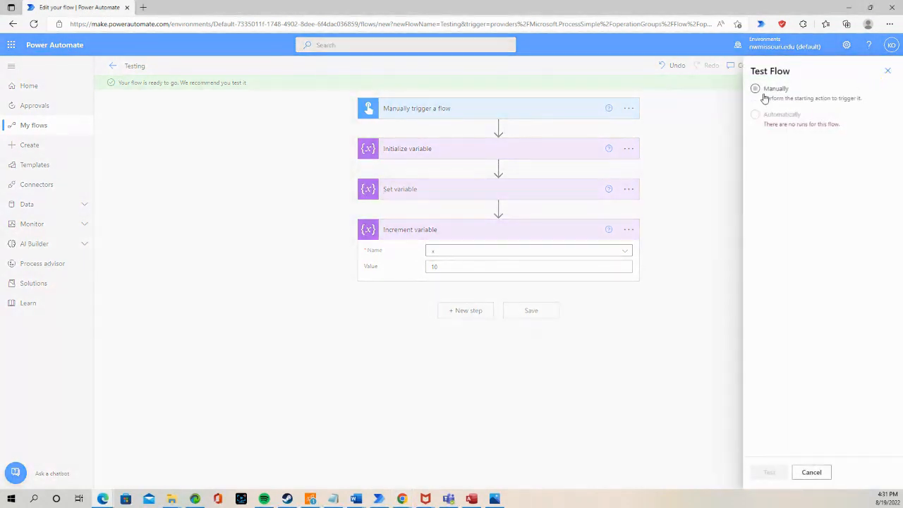
click(755, 87)
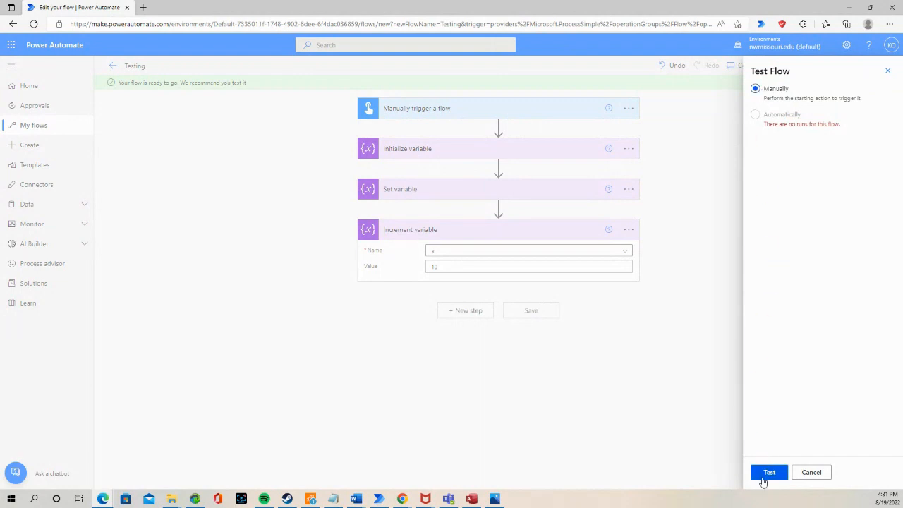
click(769, 471)
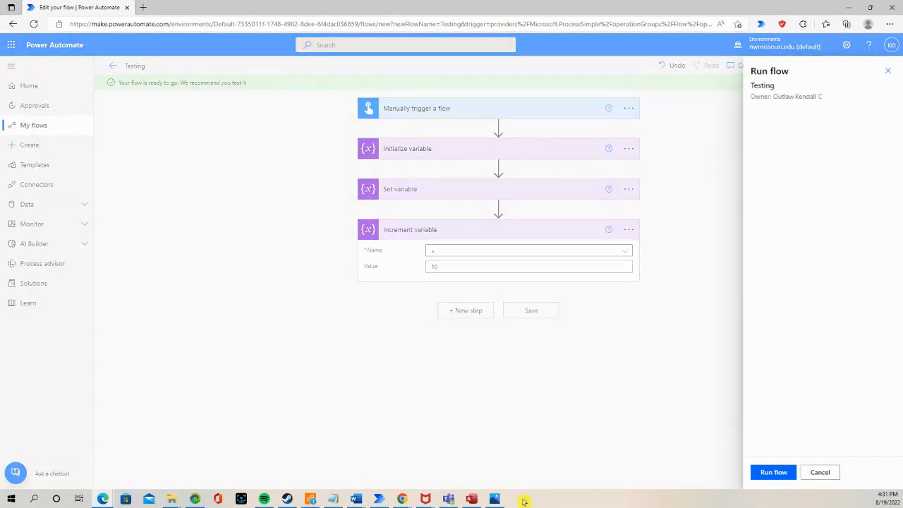
click(773, 471)
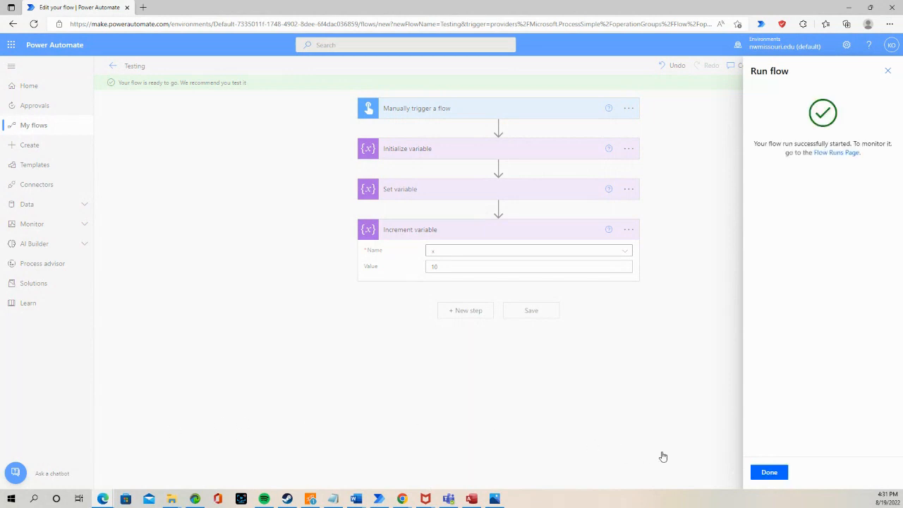
click(769, 471)
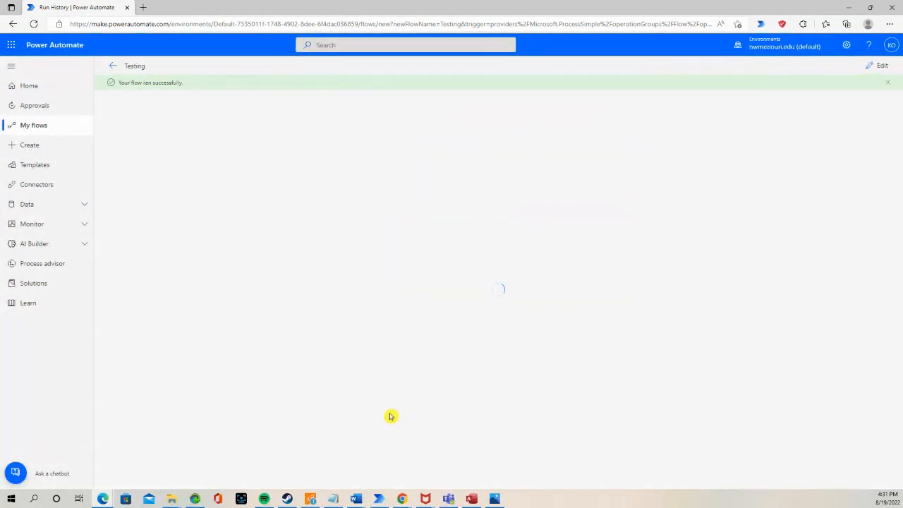